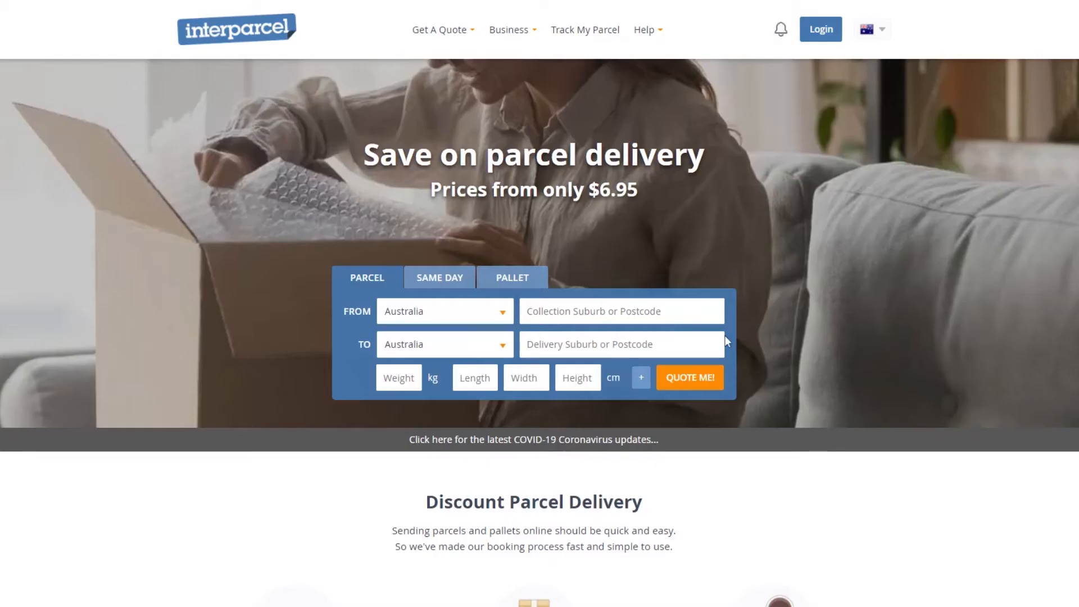
Open the Integrations CSV Upload page from the My Account menu.
click(821, 29)
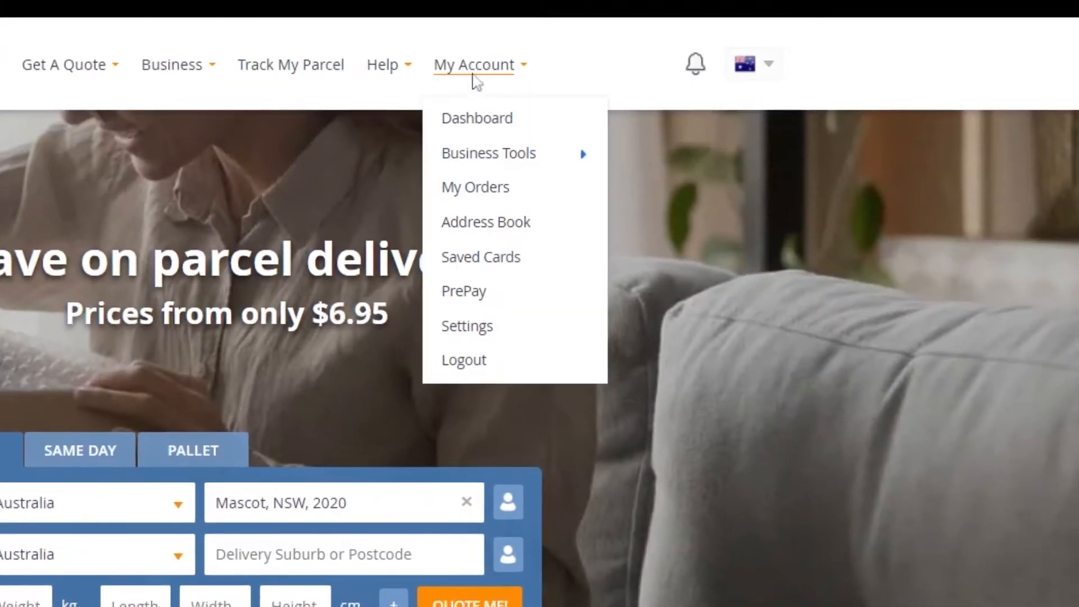
mouse_move(488, 153)
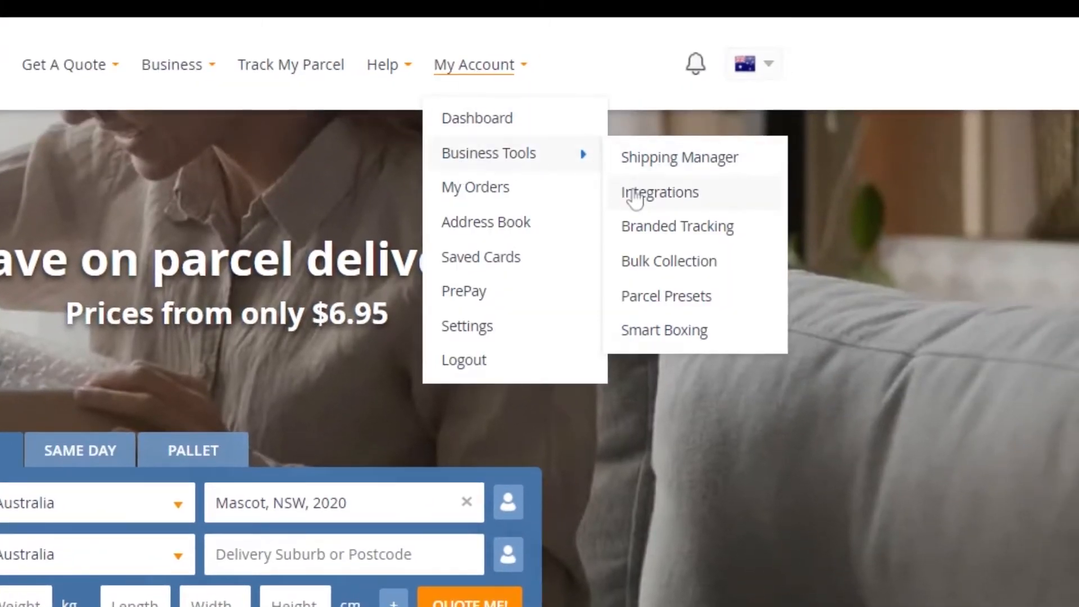
click(659, 192)
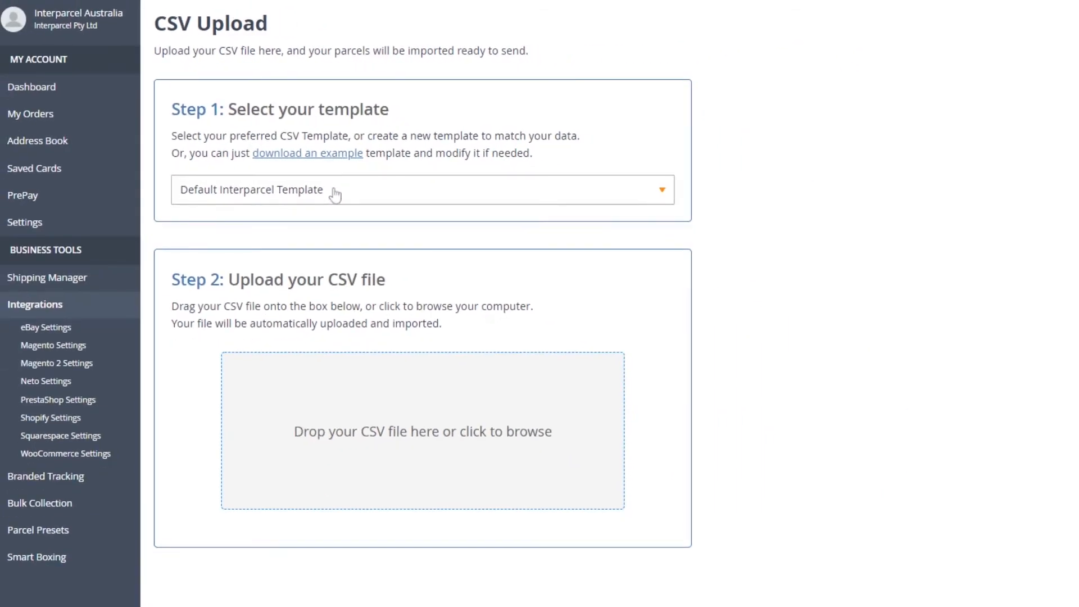
Keep the Default Interparcel Template and download the example CSV template.
click(422, 189)
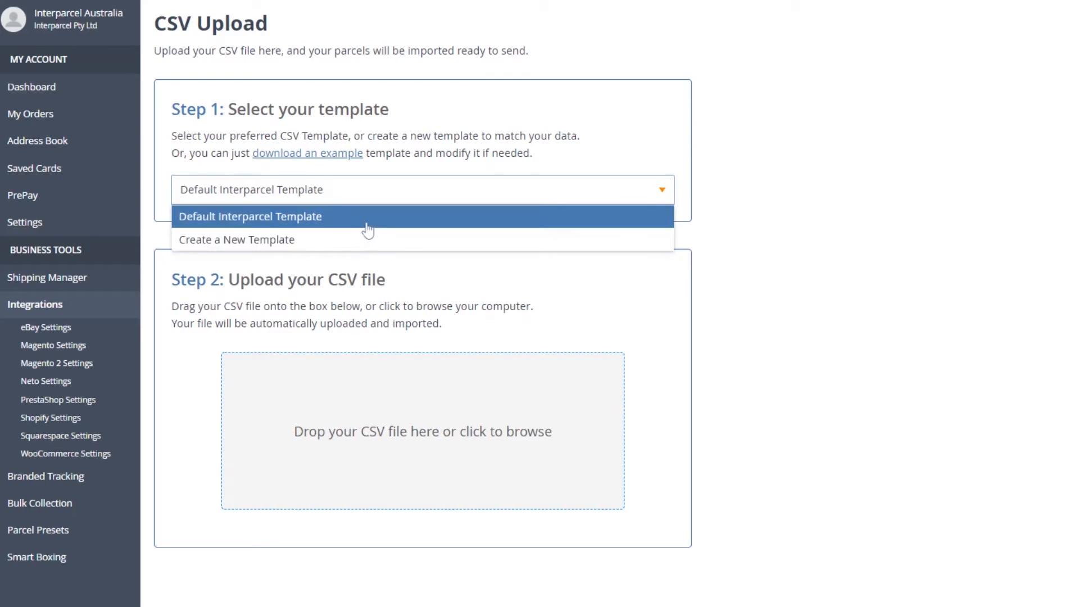
mouse_move(369, 239)
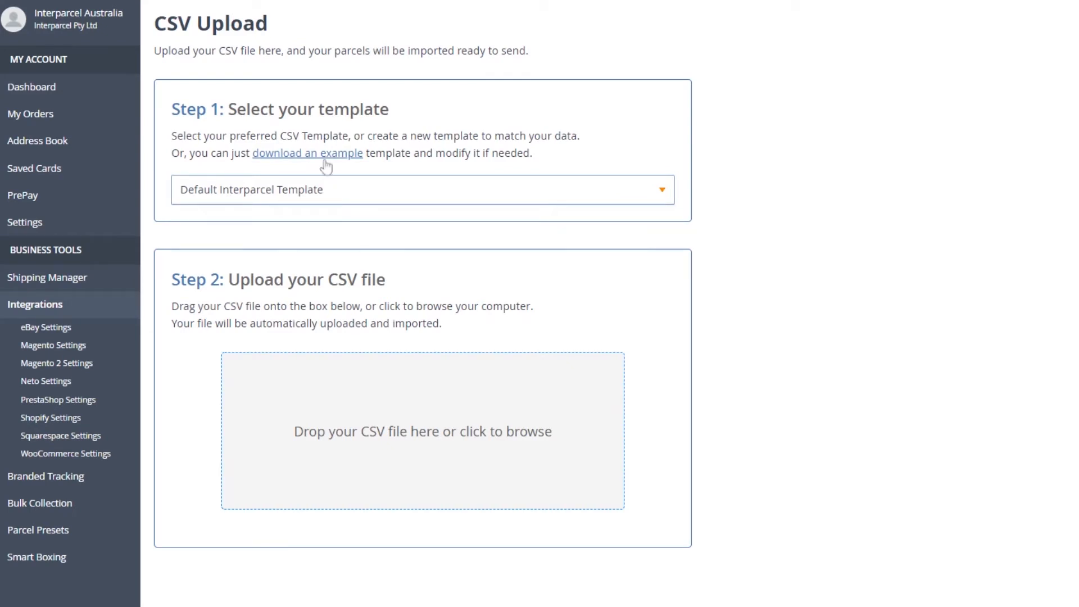
scroll(down, 3)
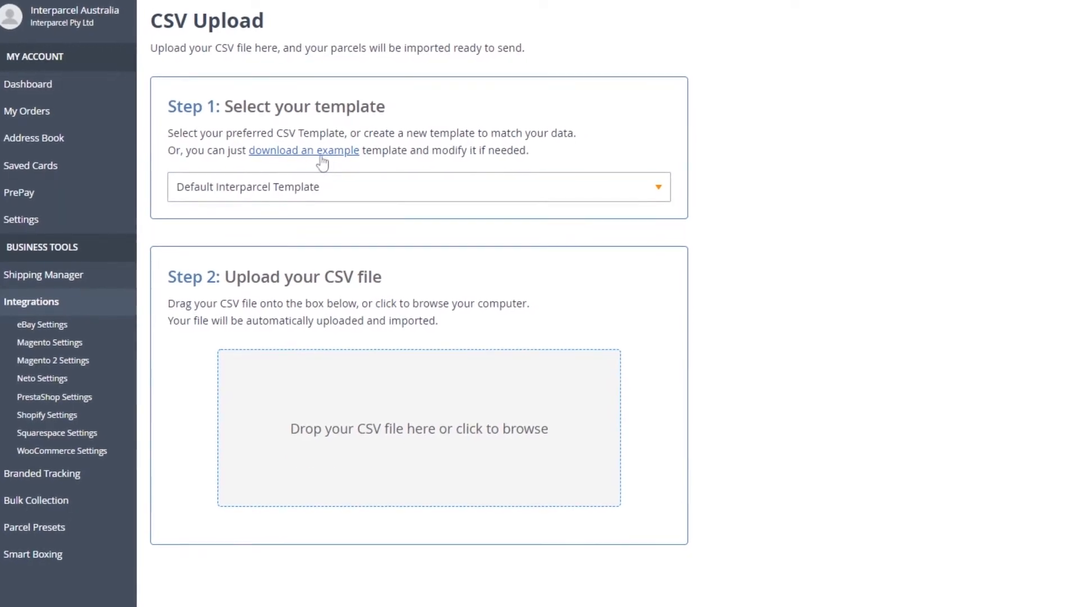
click(303, 151)
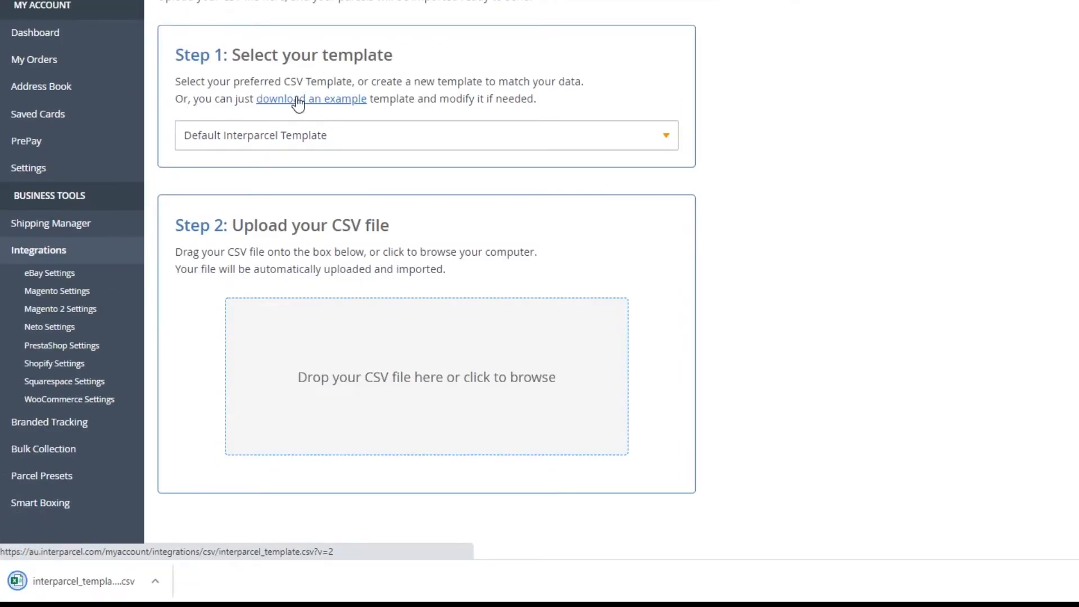
Save the order sheet as CSV in Excel and import it, dismissing the 8-shipment confirmation.
click(83, 581)
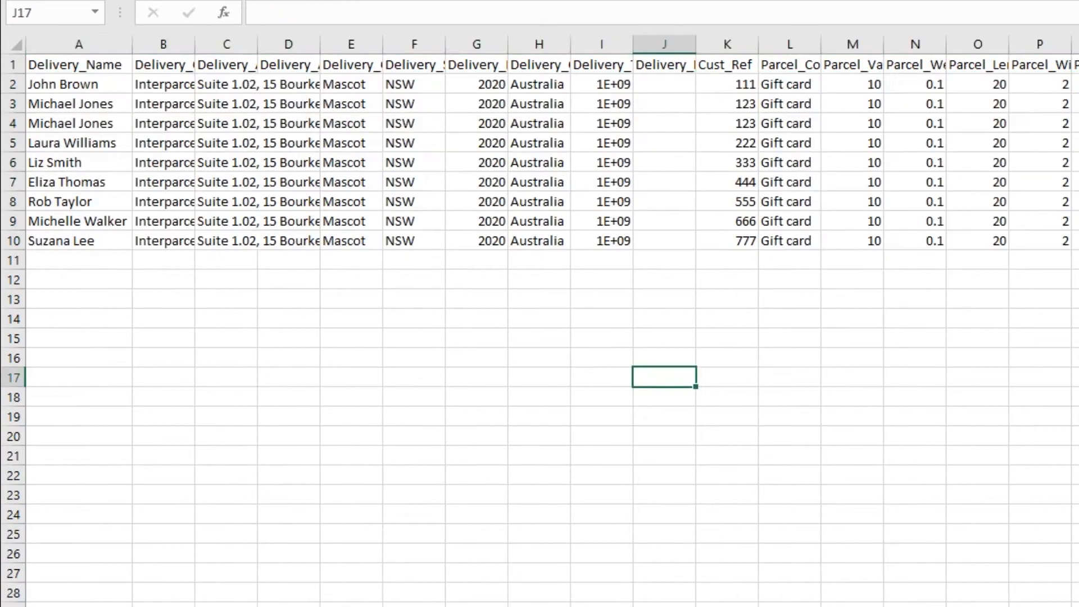
click(77, 104)
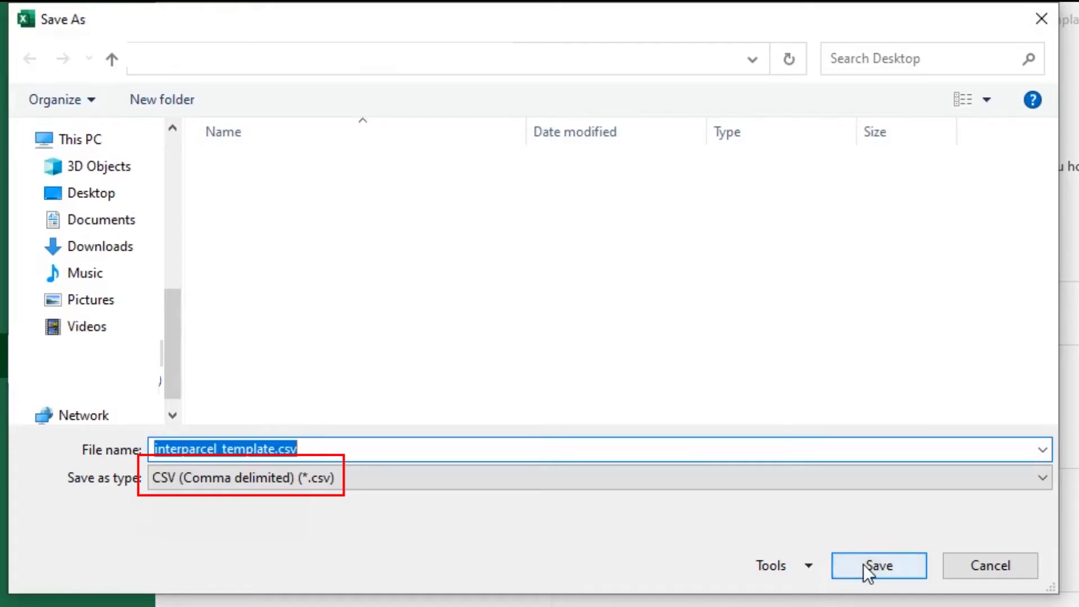
click(879, 565)
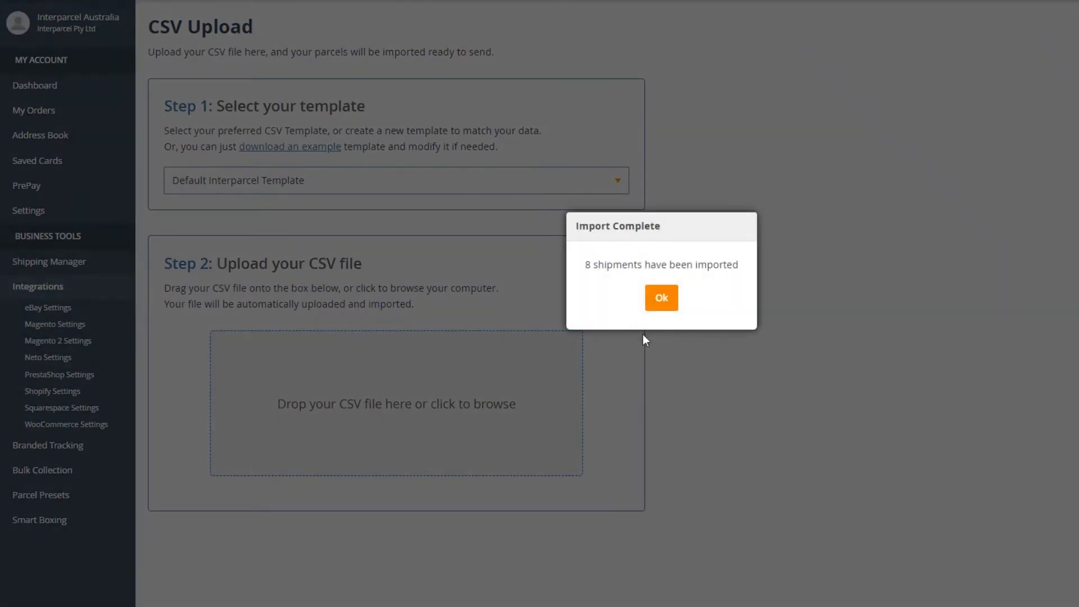
click(660, 298)
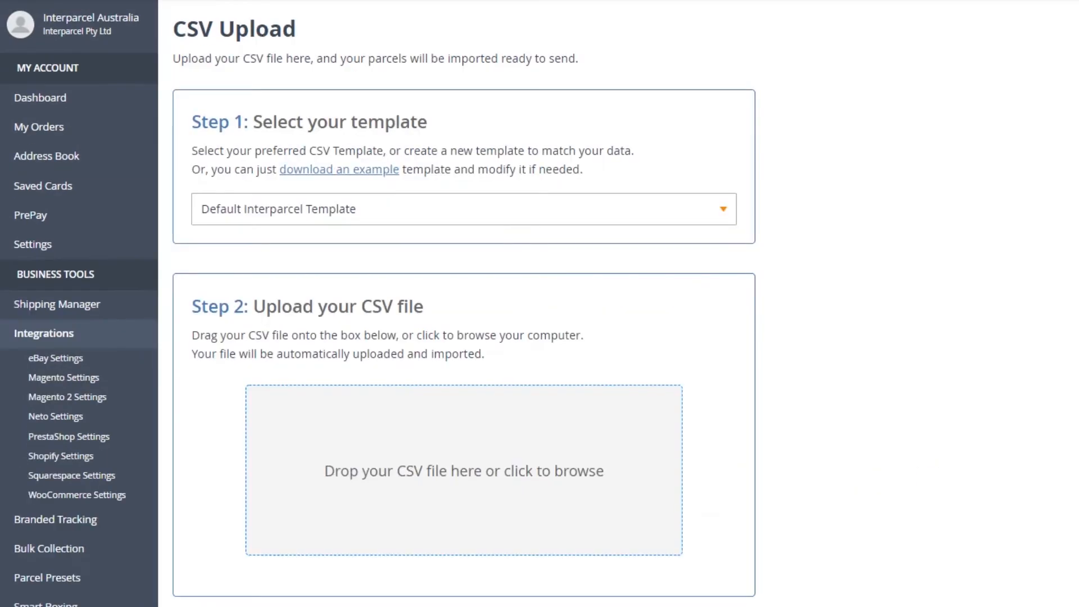
Choose Create a New Template and upload the orders CSV for it.
click(463, 209)
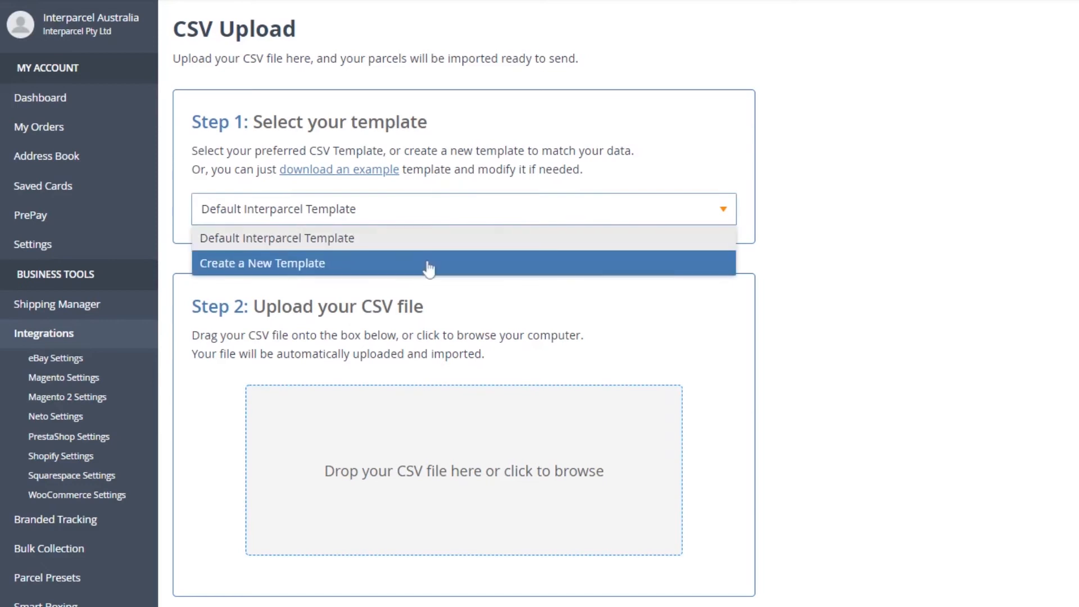
click(261, 263)
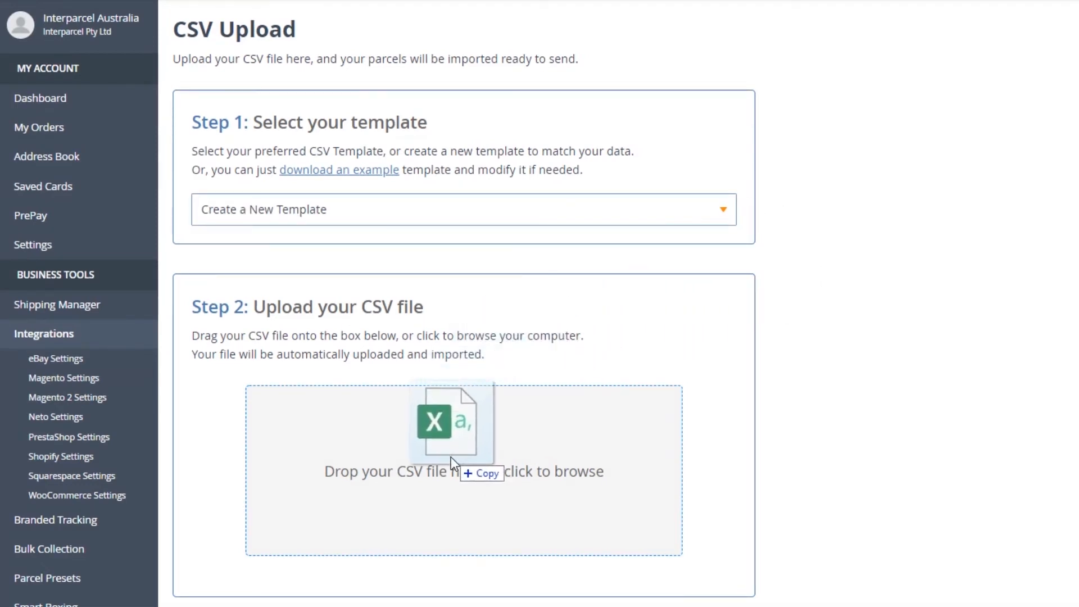
click(463, 209)
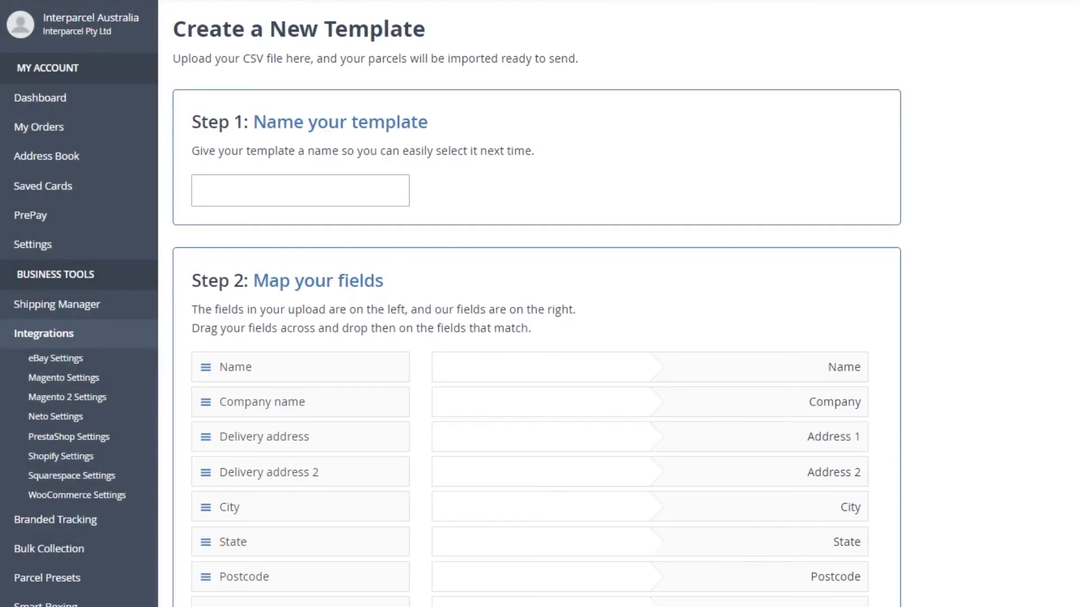
Name the template 'Gift card delive…', create it, and acknowledge the 9-shipment import.
text(Gift card delive)
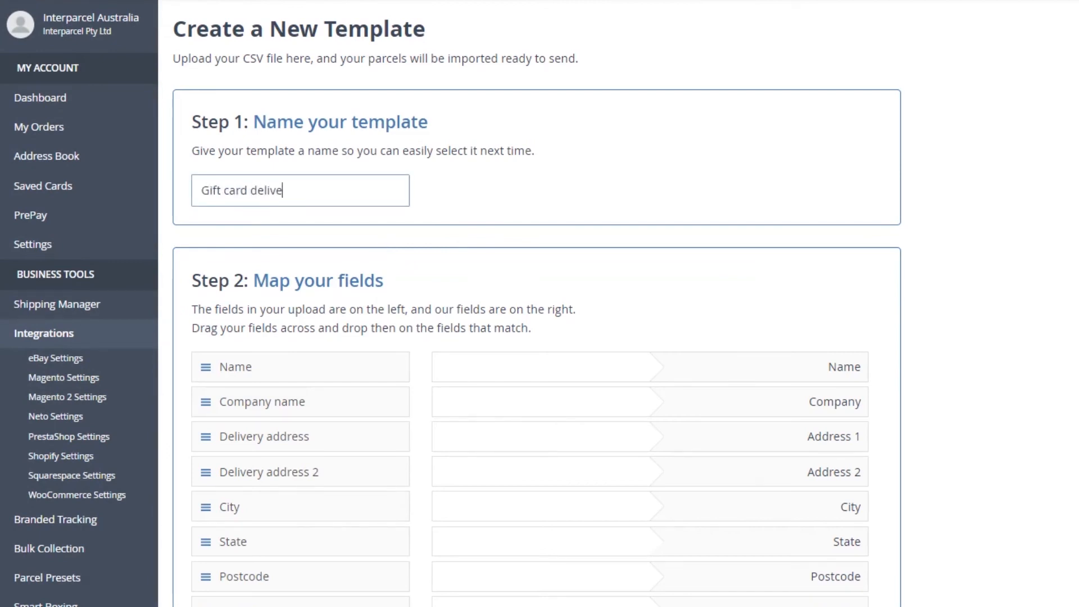
scroll(down, 3)
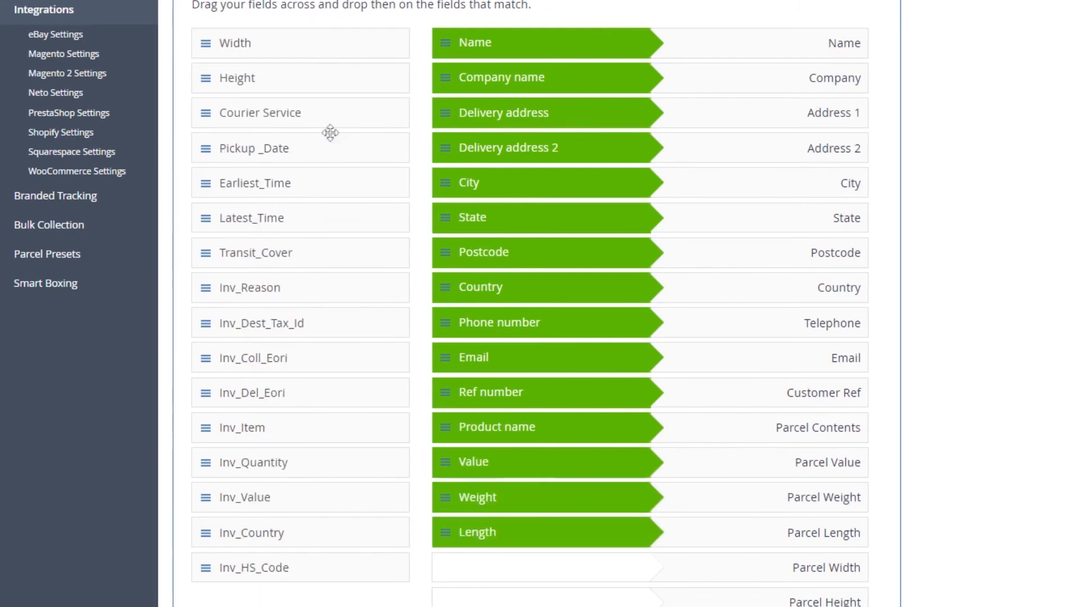
click(536, 569)
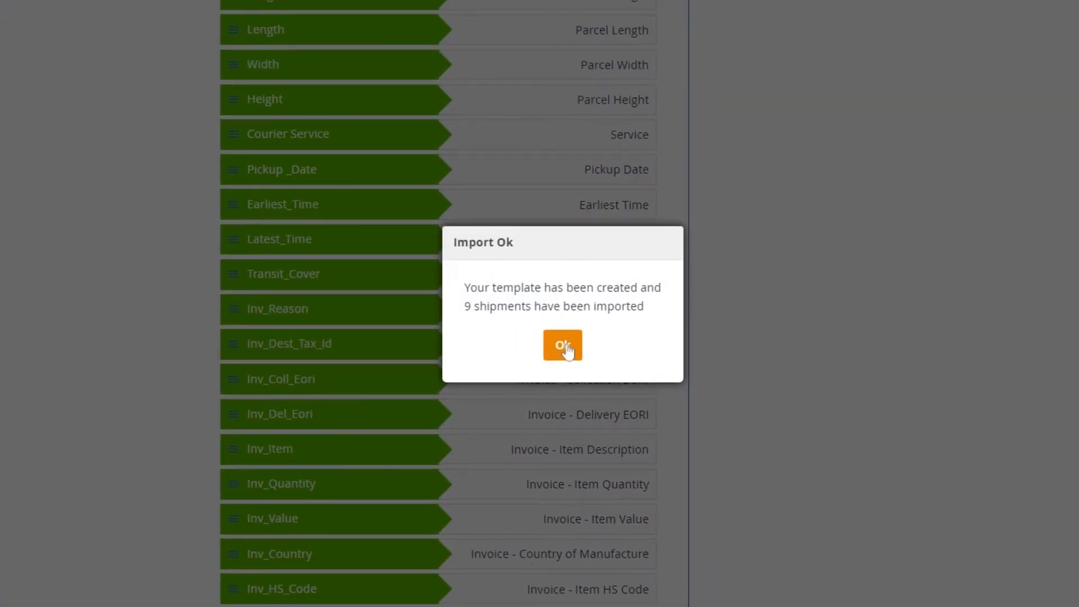
click(562, 344)
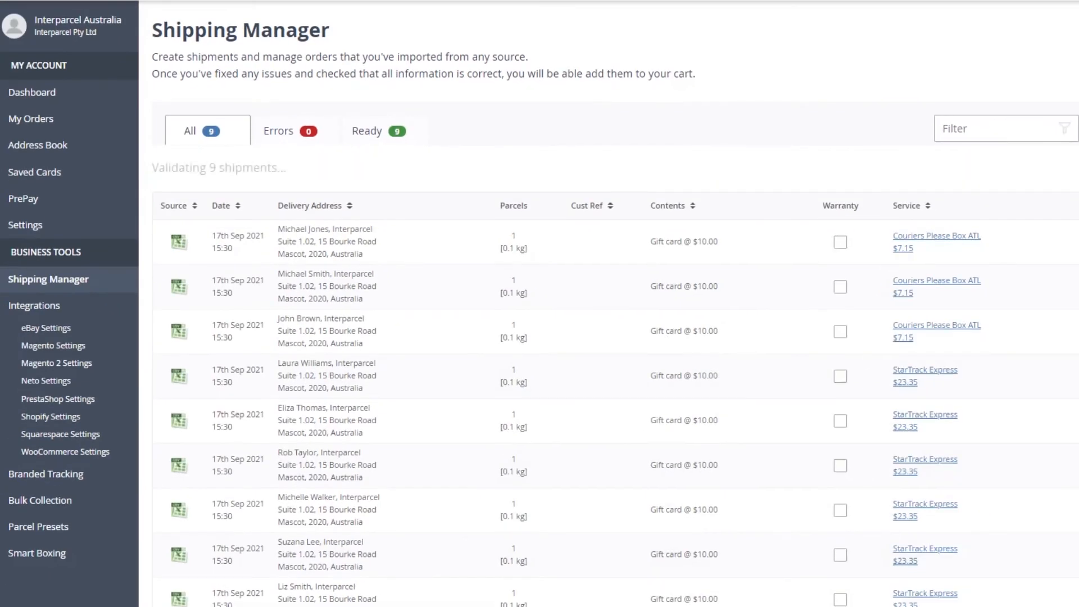